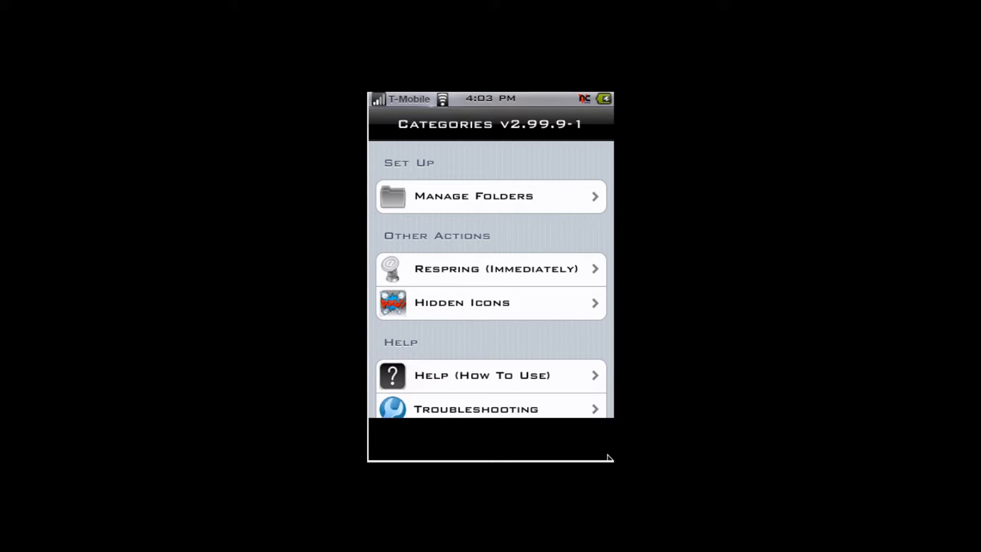
Step: Enter editing mode on the Categories folder list showing the Apps folder
click(492, 196)
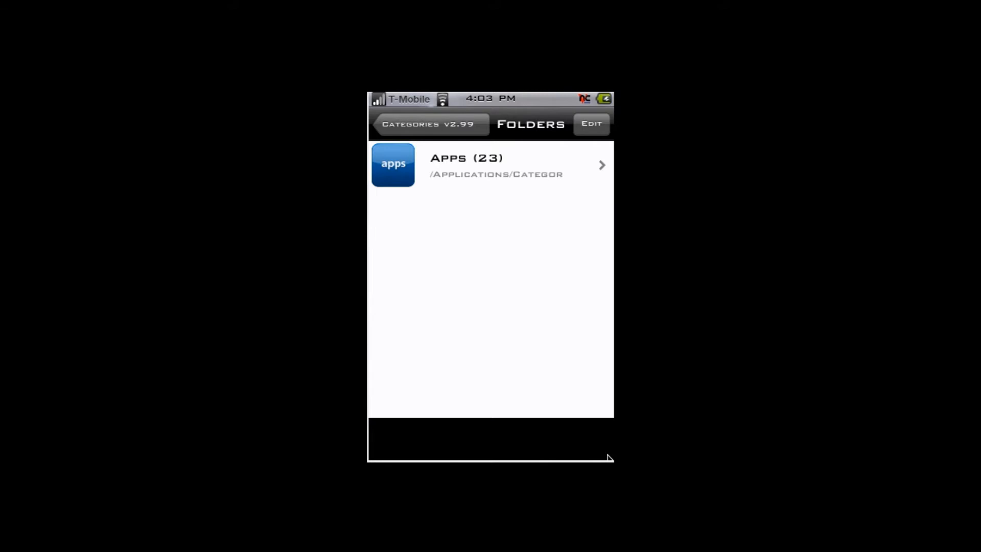
click(589, 123)
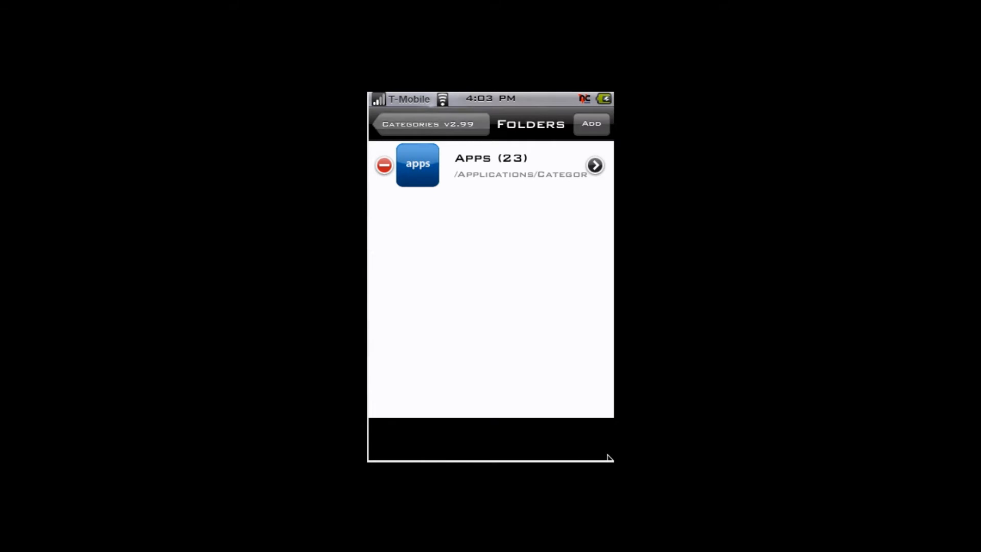
click(590, 124)
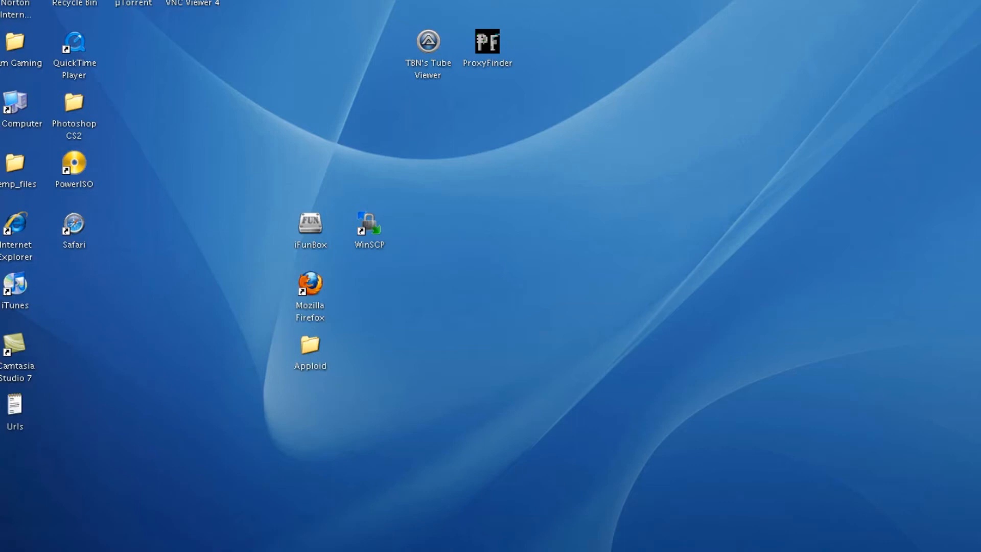
mouse_move(530, 139)
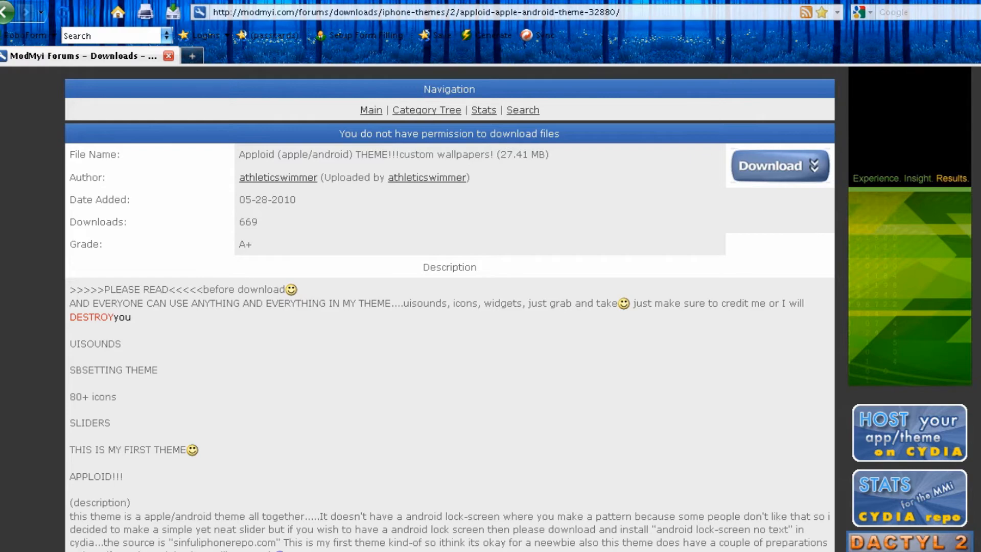
scroll(down, 3)
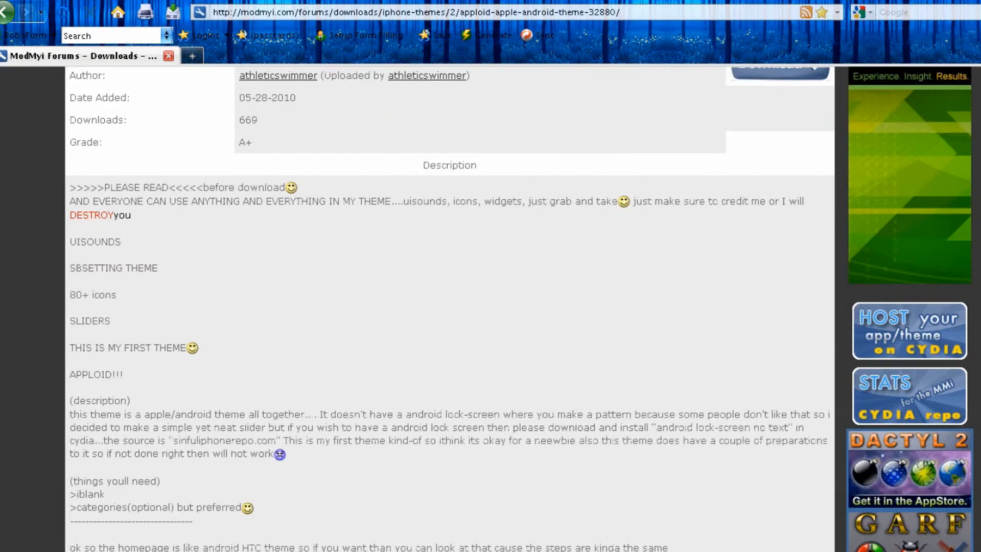
scroll(down, 3)
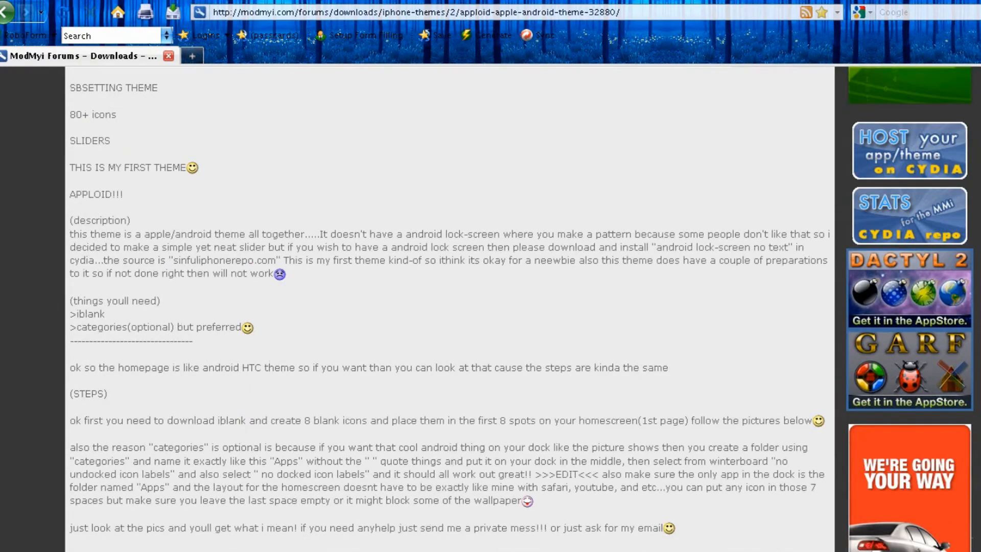
scroll(down, 3)
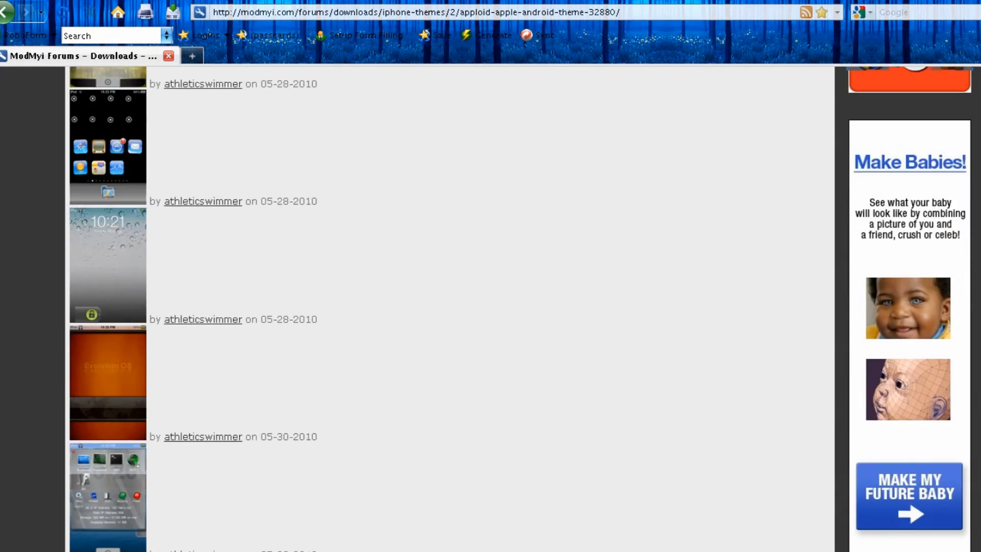
scroll(down, 3)
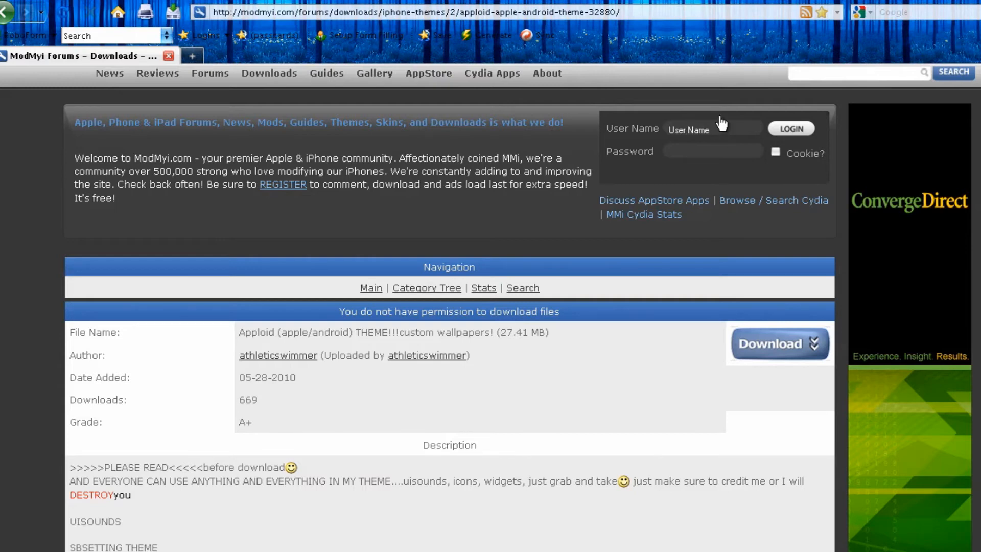
mouse_move(780, 152)
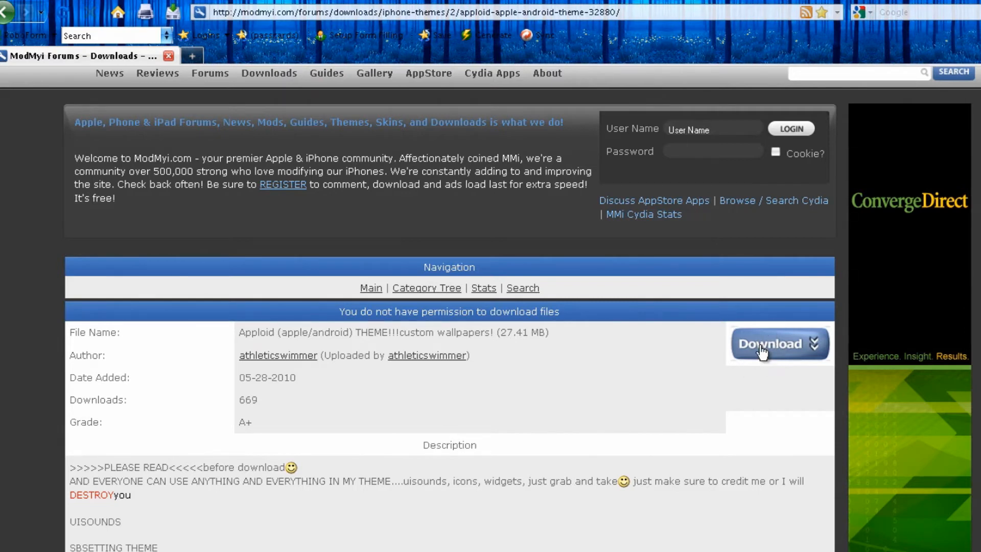
mouse_move(873, 368)
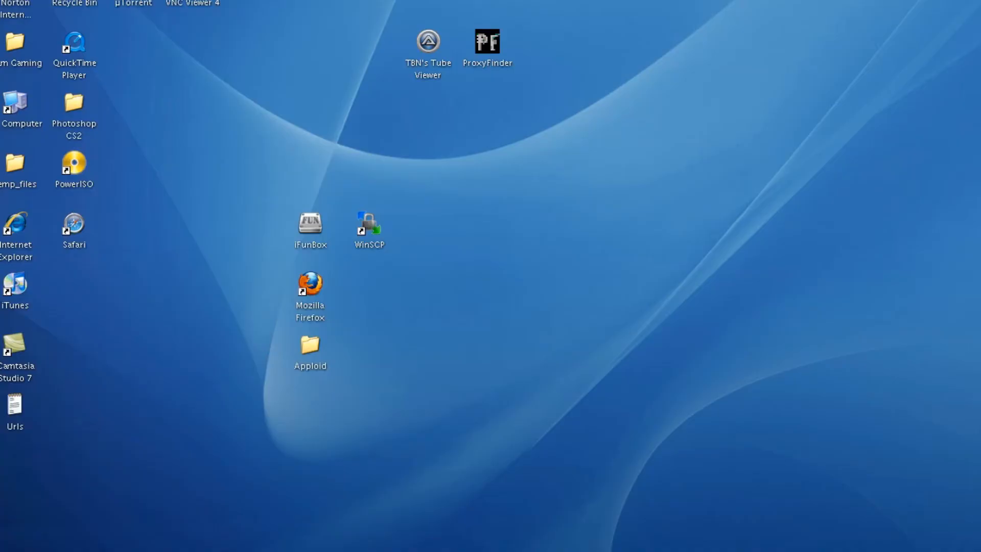
mouse_move(273, 366)
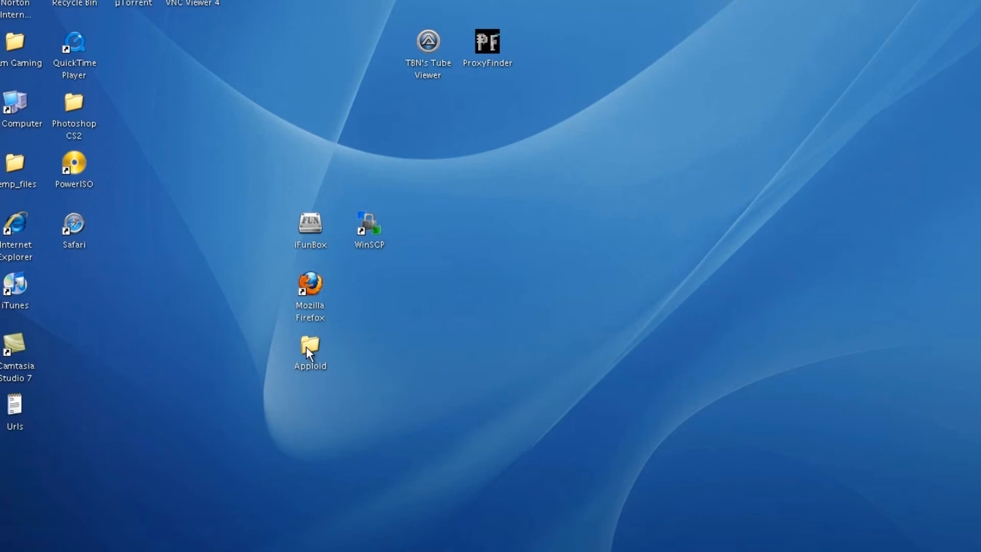
Step: Bring up the context menu for the Apploid theme folder on the desktop
double_click(310, 346)
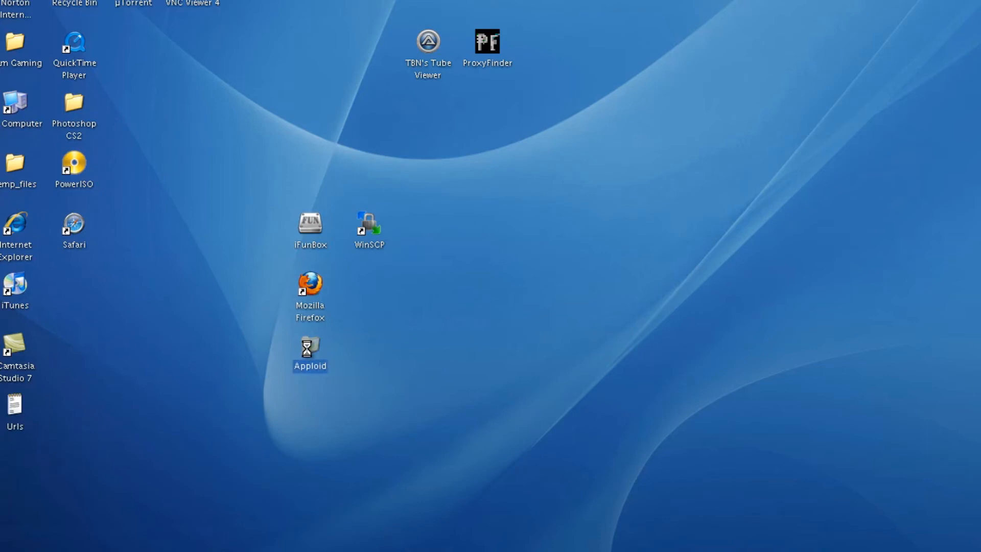
right_click(309, 350)
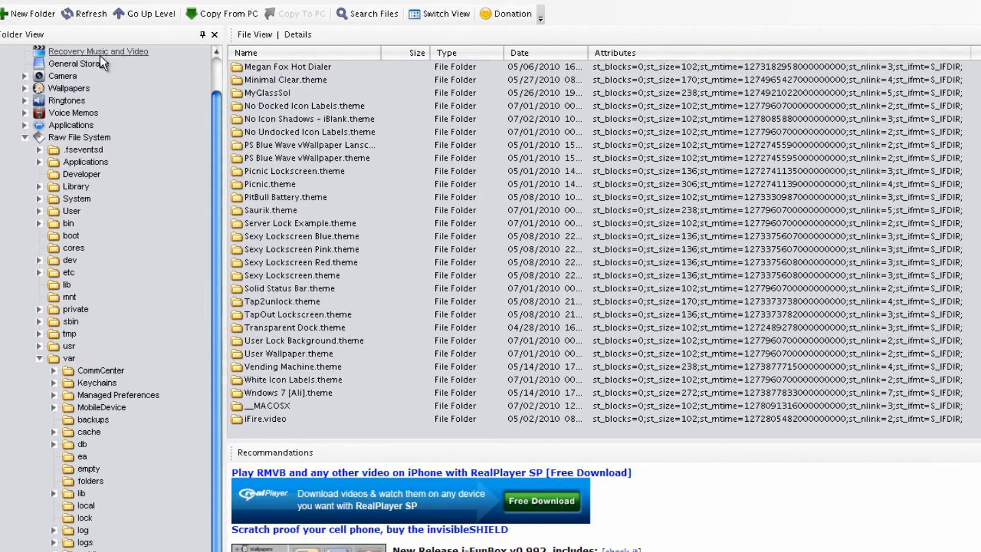
mouse_move(188, 81)
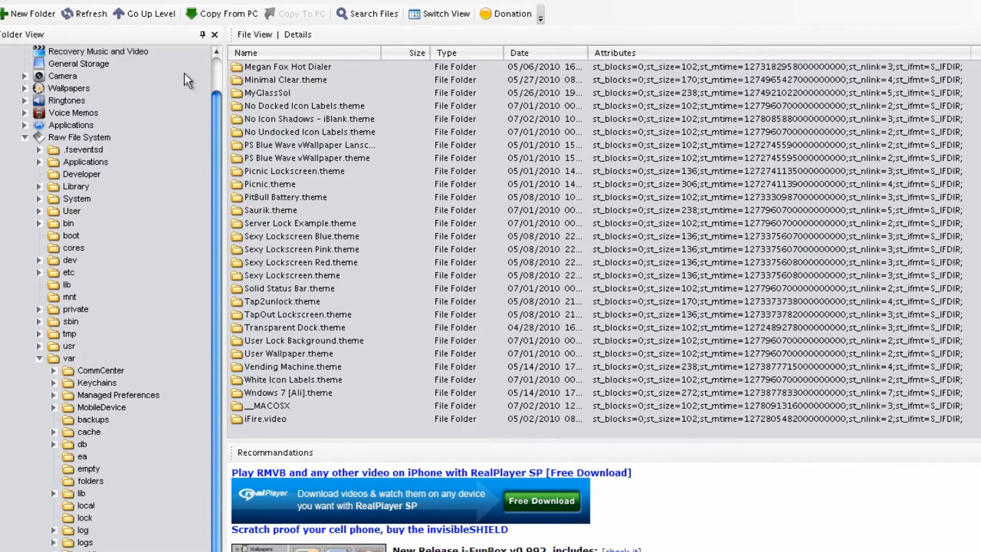
mouse_move(201, 181)
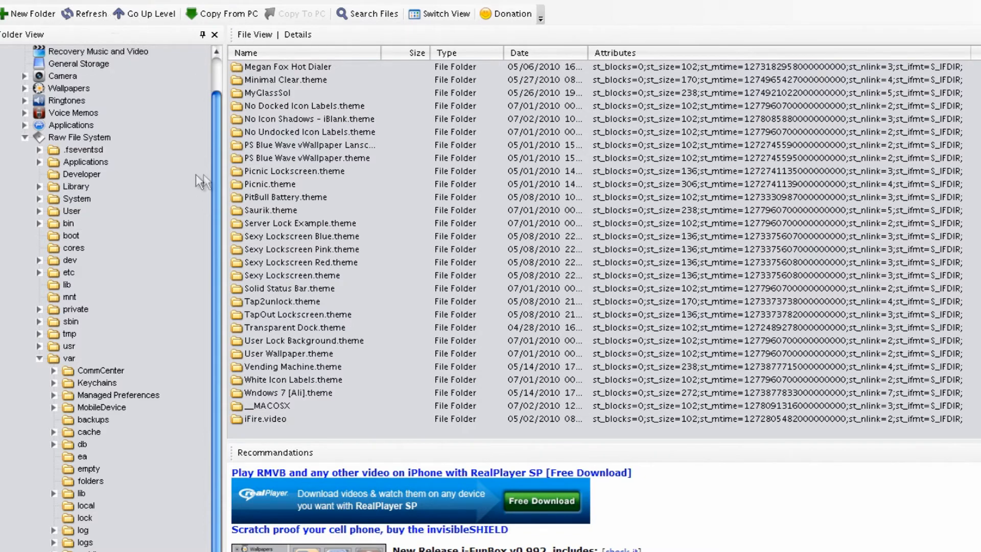
Step: Browse the raw file system root into the var folder toward the Themes list
click(79, 137)
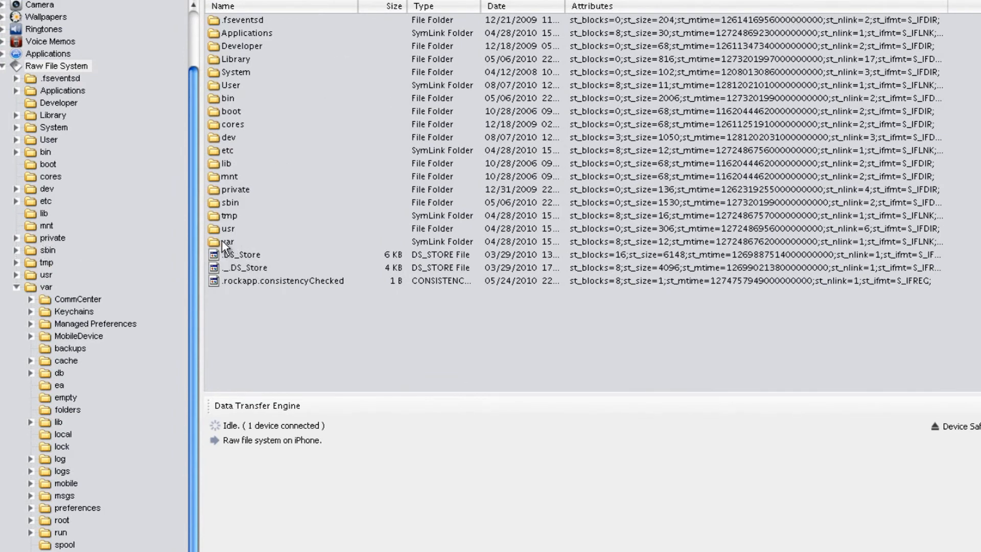
click(227, 241)
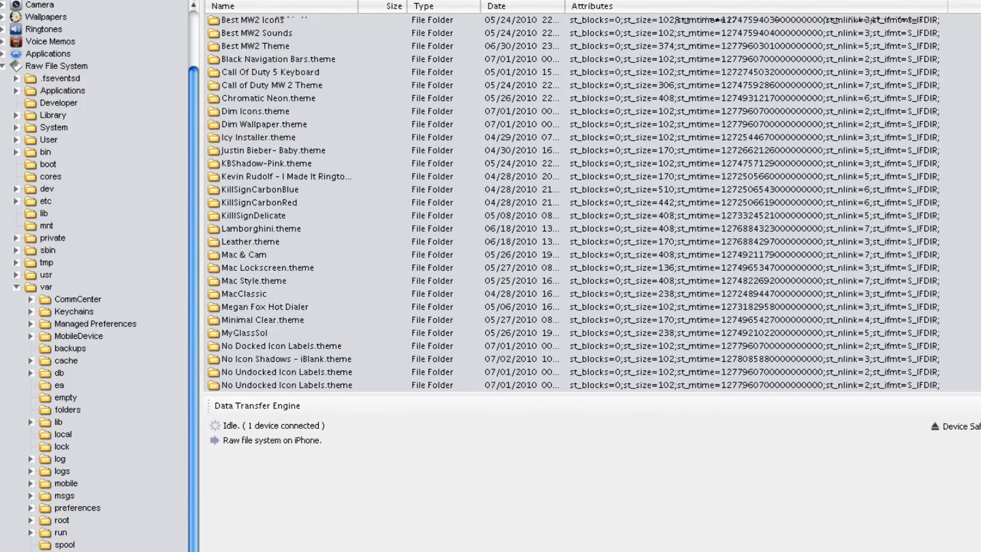
scroll(down, 3)
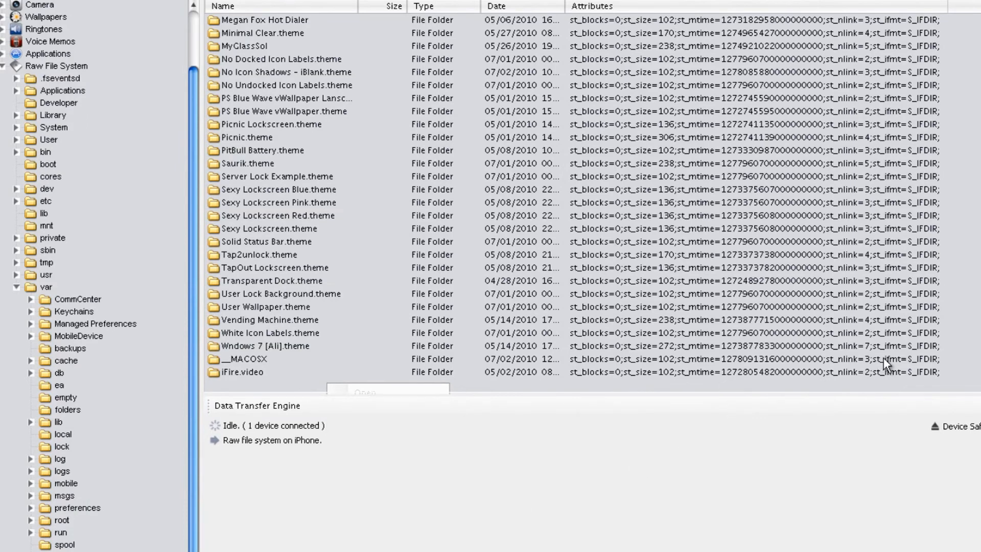
mouse_move(887, 366)
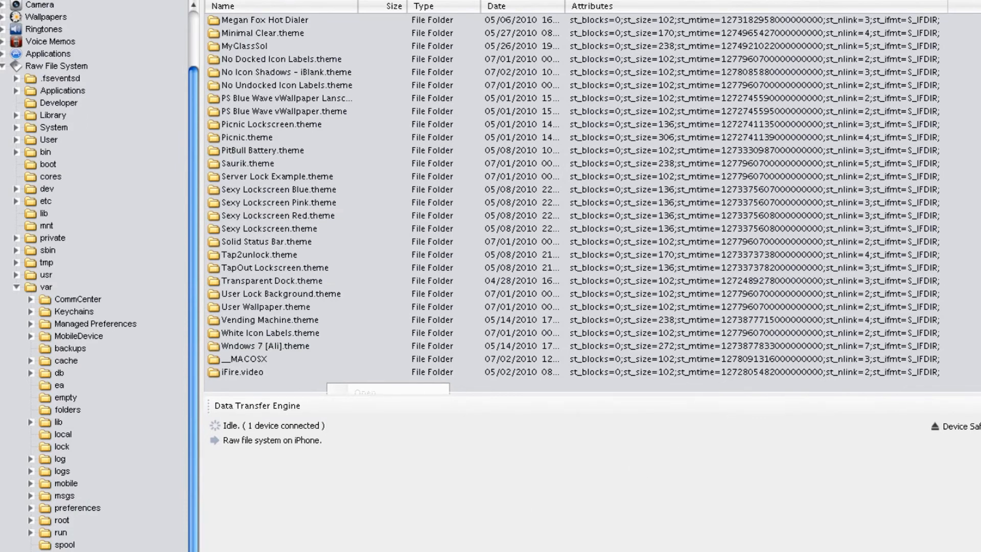